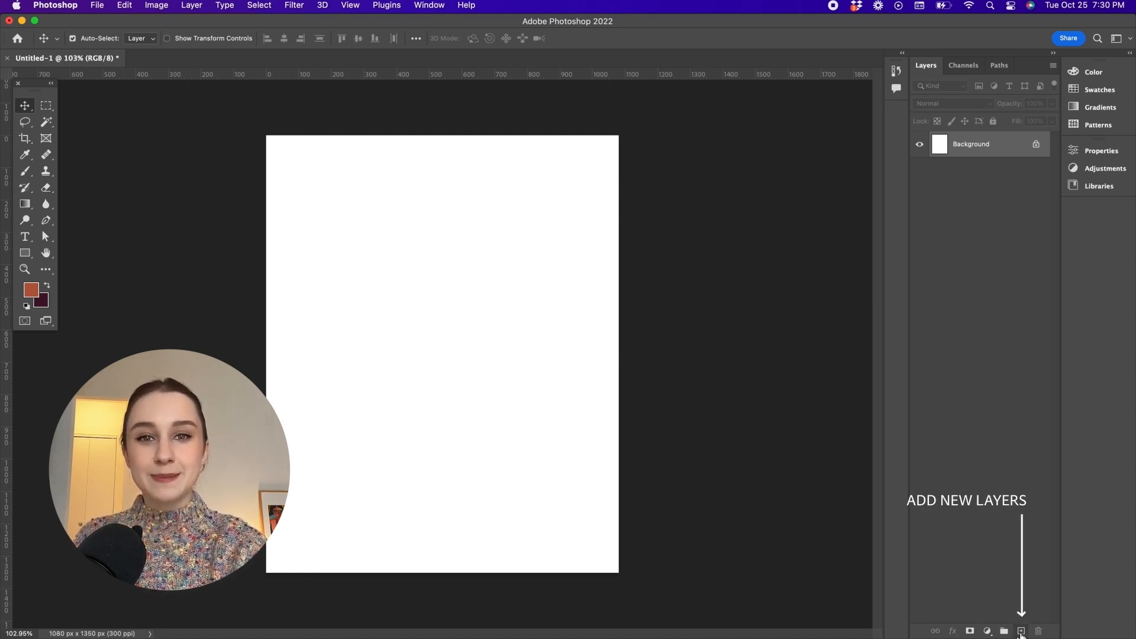
- Add an empty layer above the white Background and name it 'new layer'
click(1021, 632)
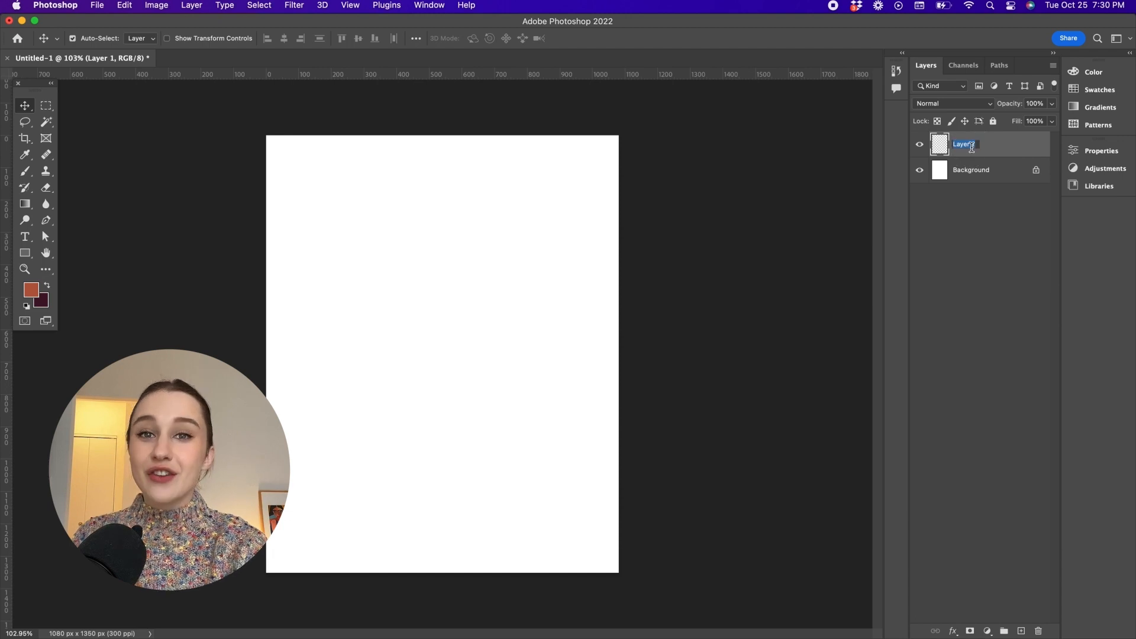
text(new layer)
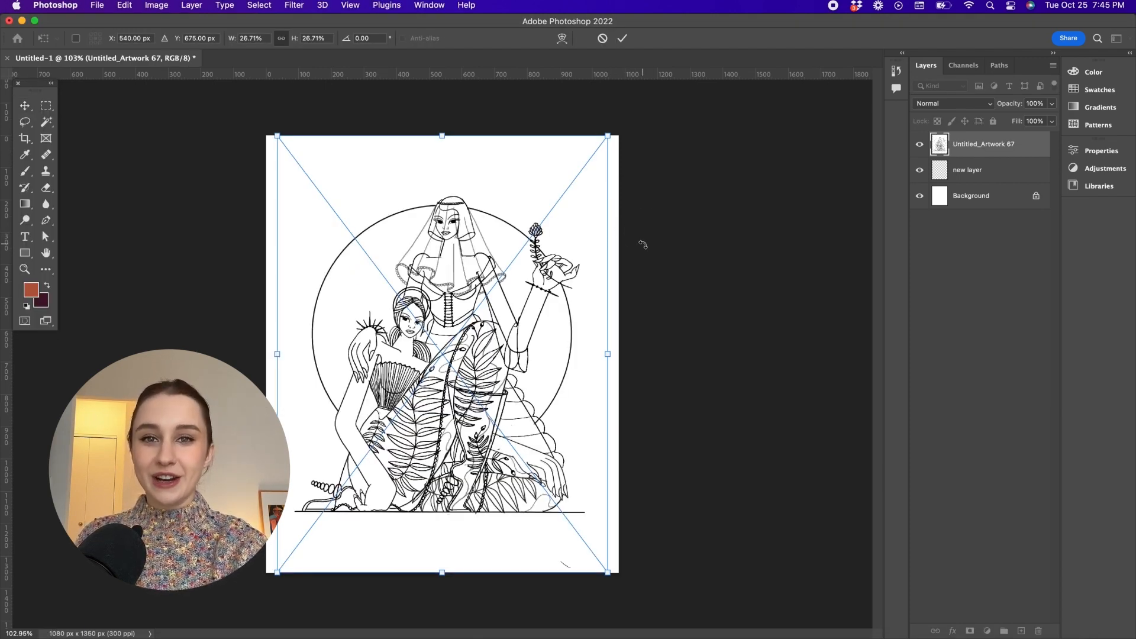
- Position the placed sketch, lower its opacity, set Multiply and rename it 'sketch'
drag(1051, 114, 1021, 120)
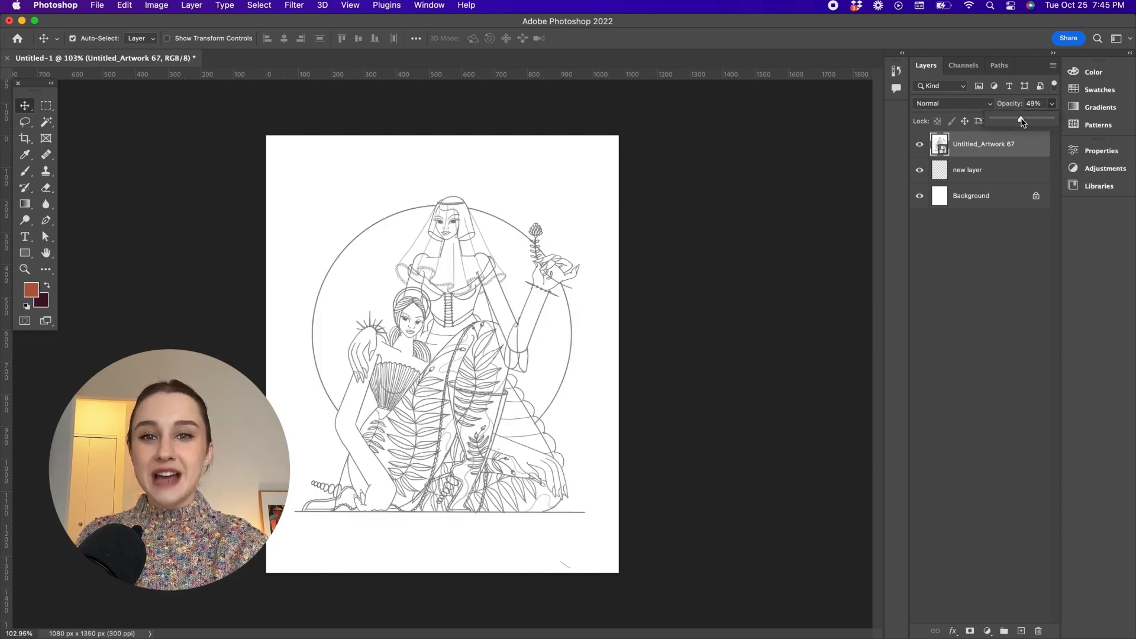
click(953, 102)
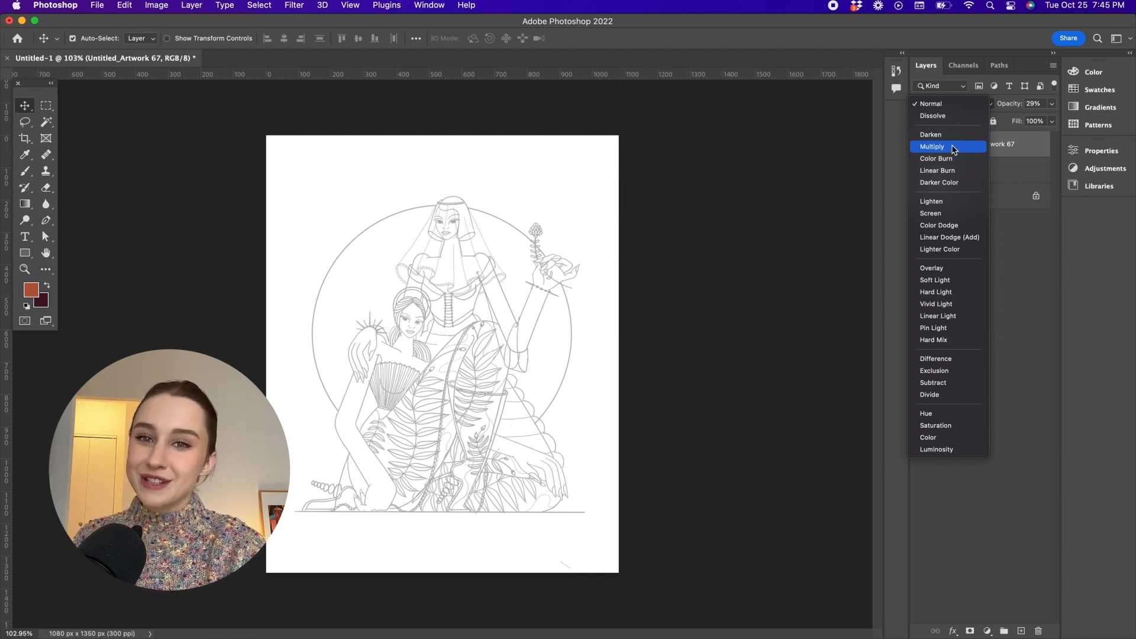
click(933, 146)
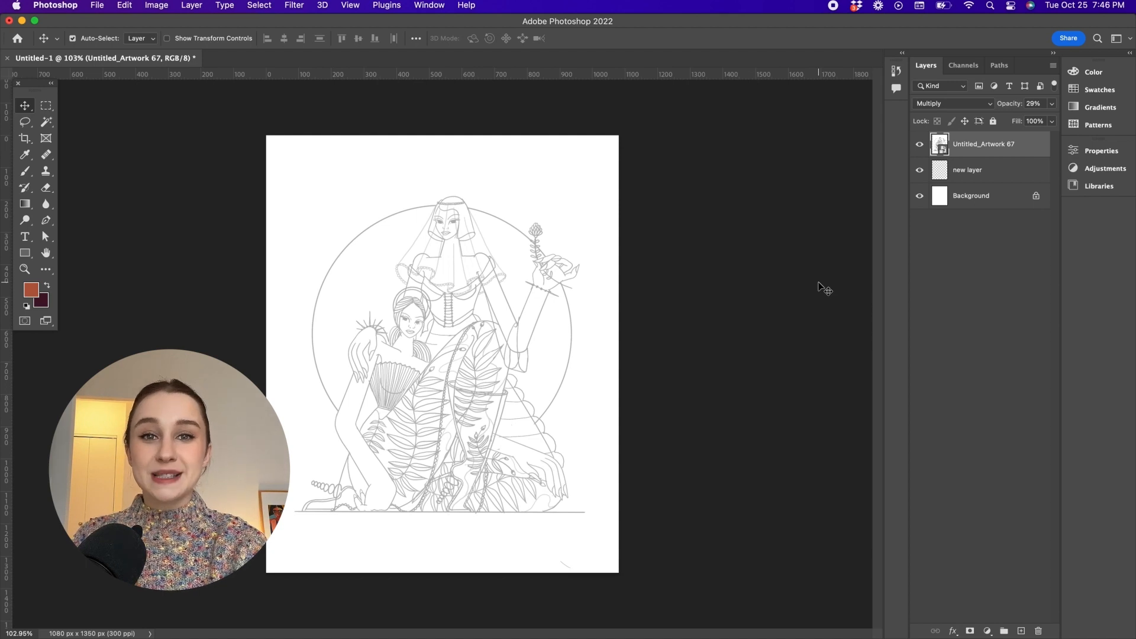
double_click(985, 143)
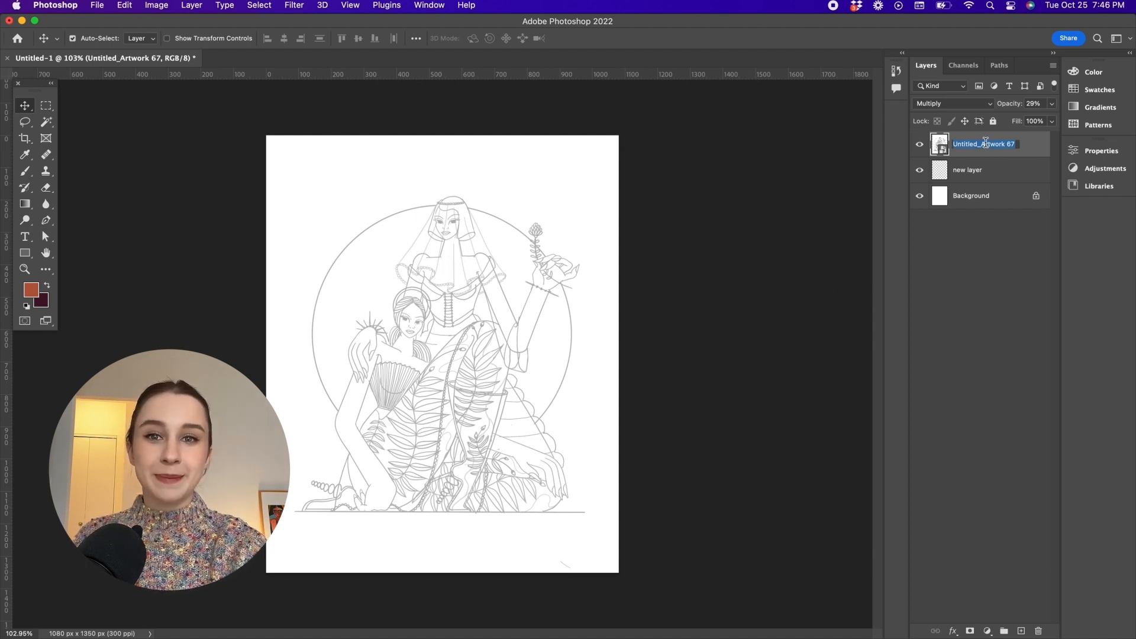
text(sketch)
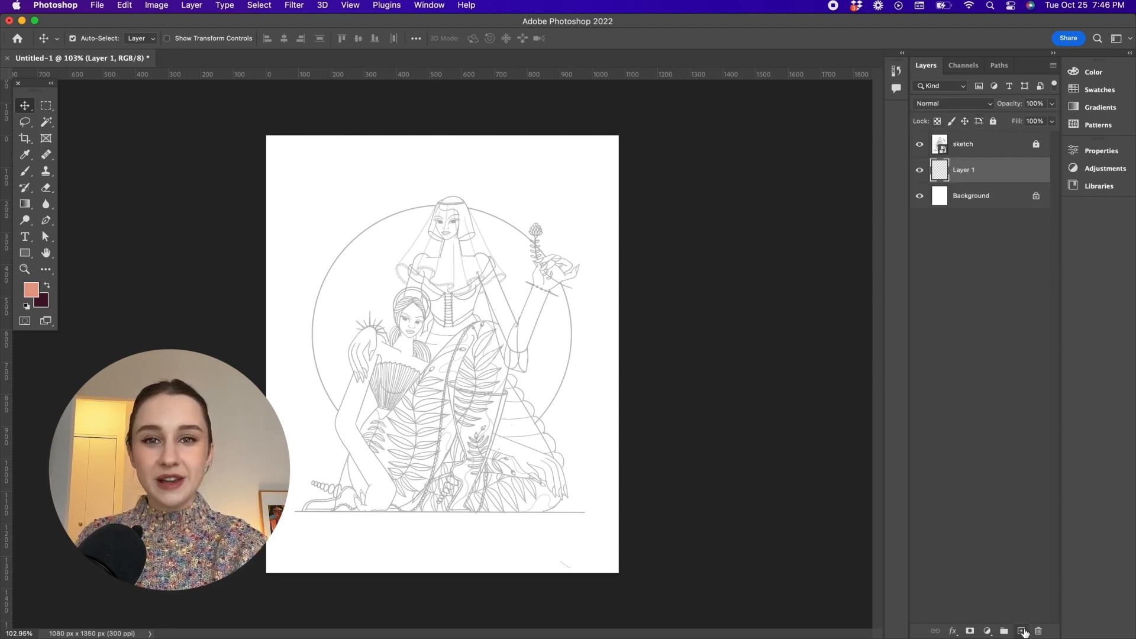
- Trace curved Pen anchor points down the seated woman's leg outline
click(46, 221)
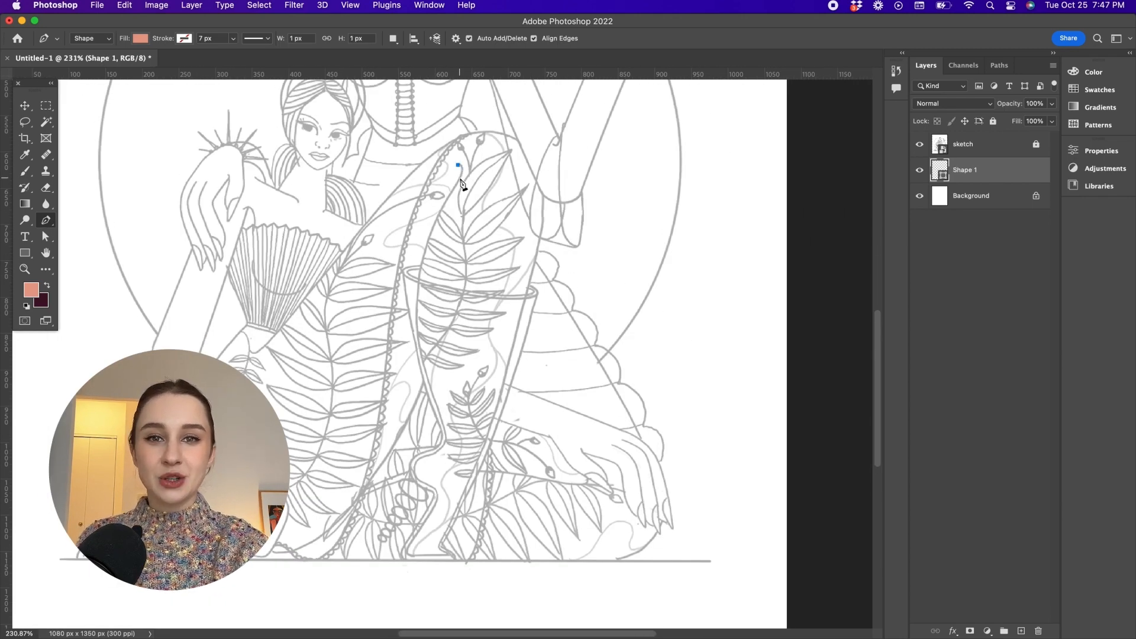
drag(458, 167, 452, 193)
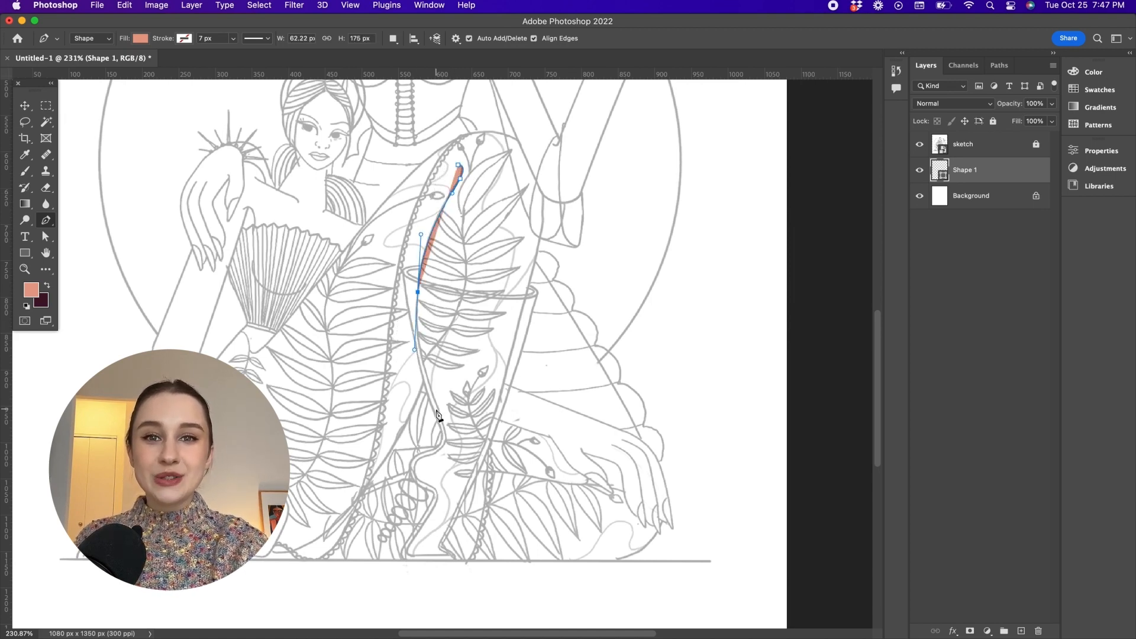
drag(415, 348, 438, 407)
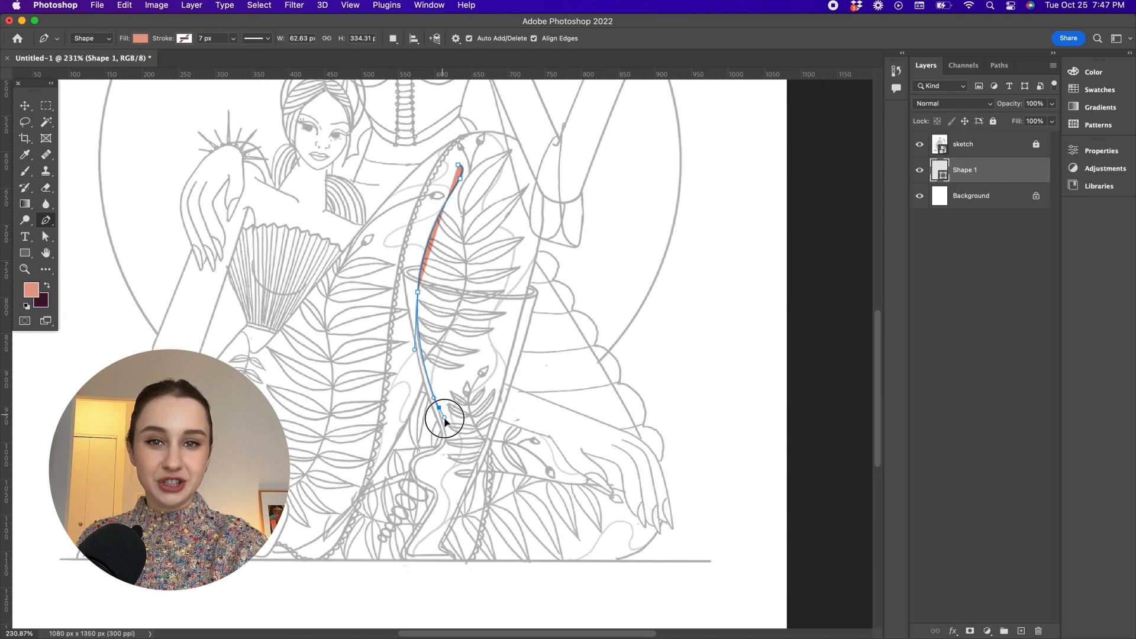
click(45, 237)
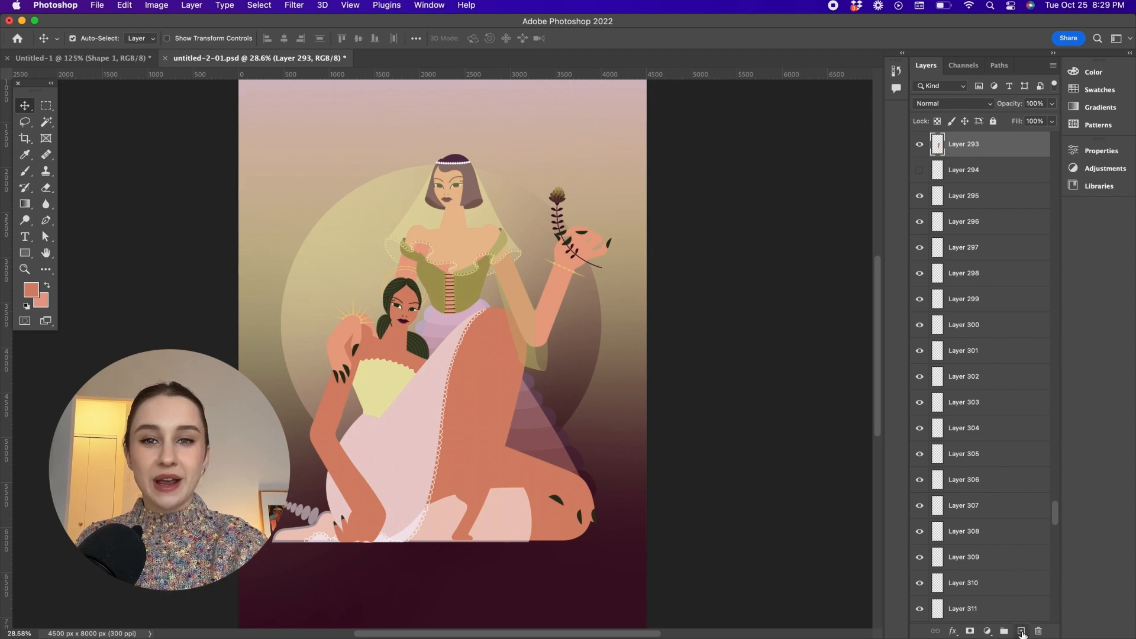
- Add a new shading layer to the flat-colour illustration's Layers panel
click(1023, 631)
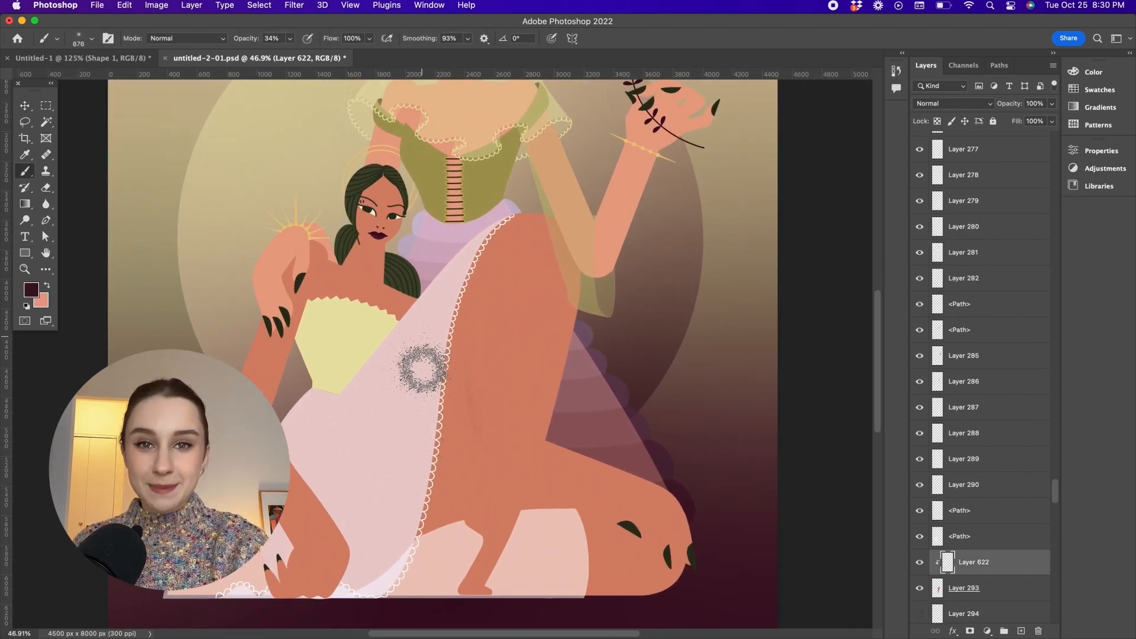
- Paint grainy dark brush strokes over the raised leg and along the thigh
drag(423, 366, 456, 274)
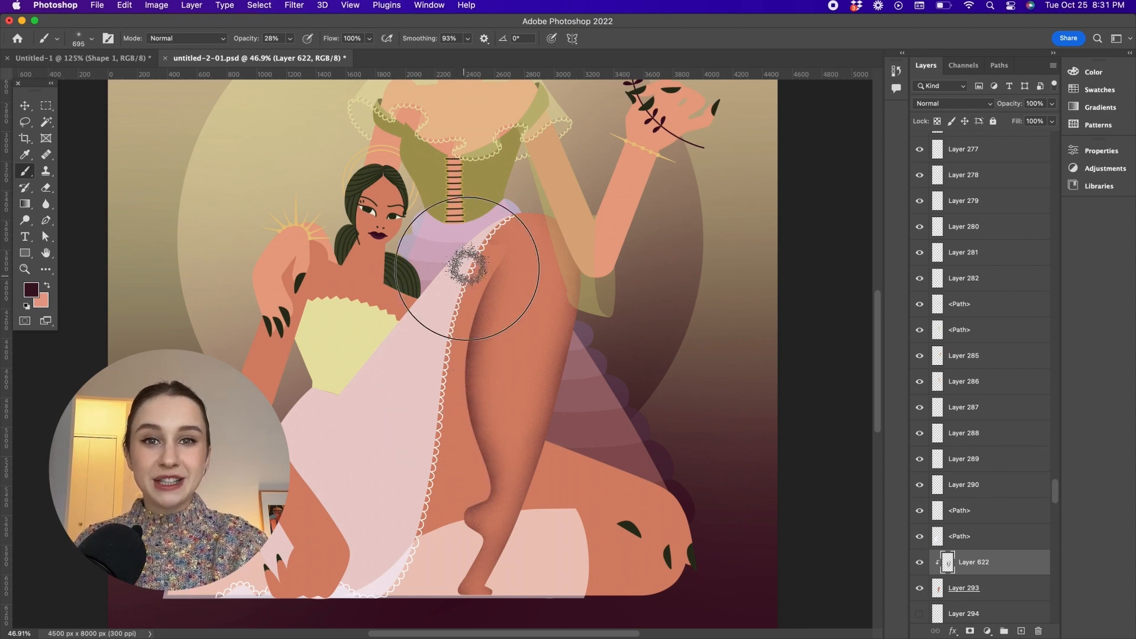
drag(468, 272, 576, 373)
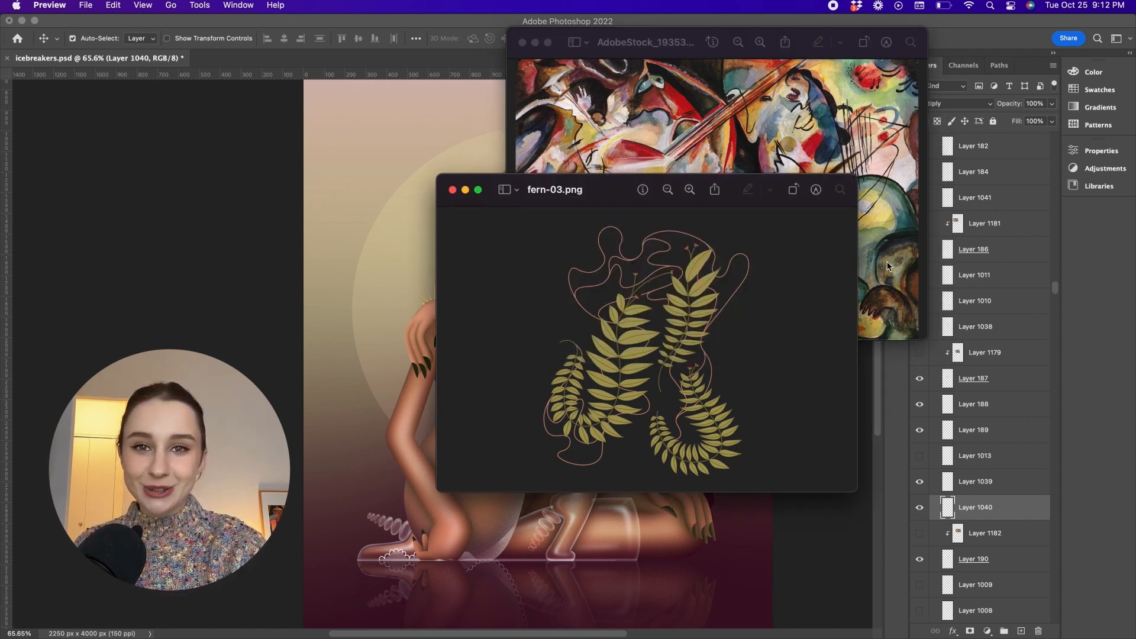
- Bring the fern-03 image window to the front in Preview
click(645, 42)
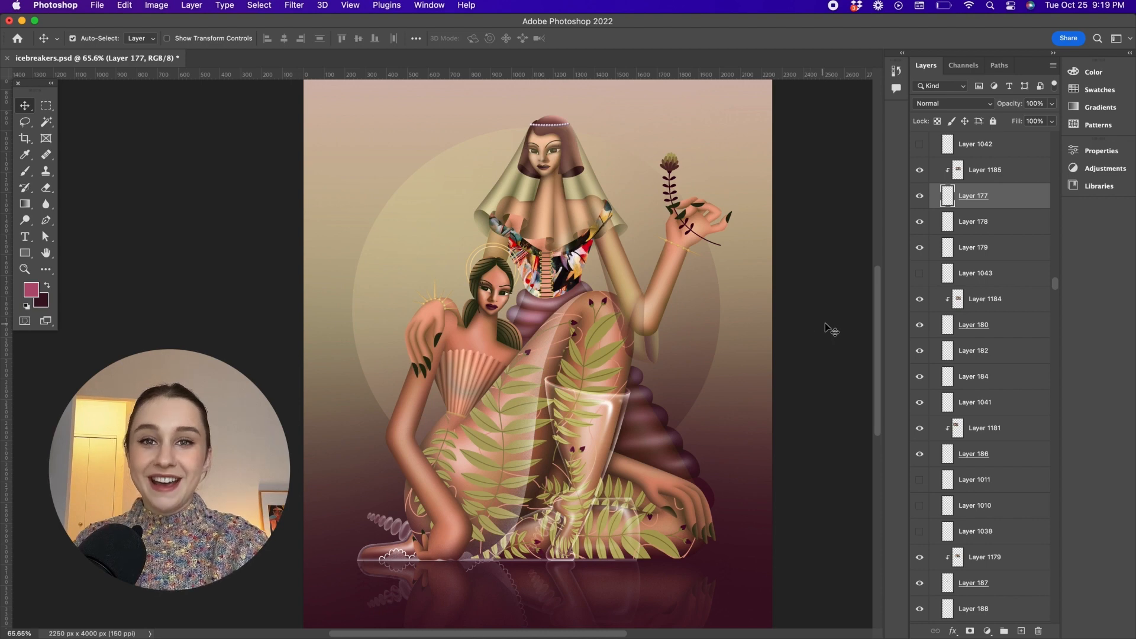
mouse_move(862, 337)
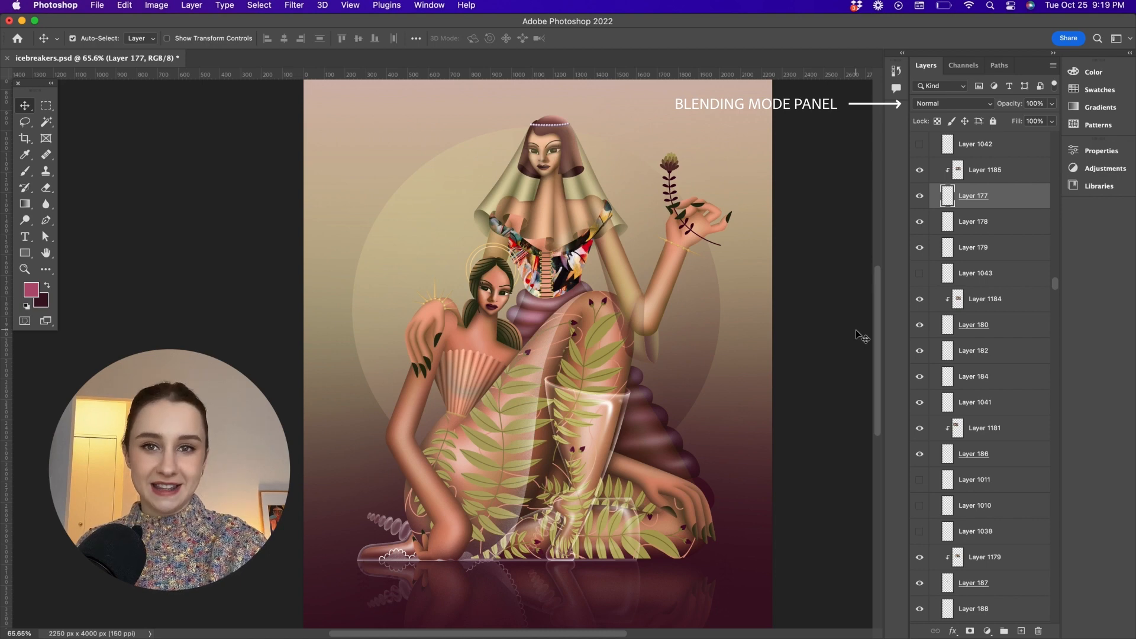
- Switch the fern layer and the next texture layer to Multiply blending
click(953, 103)
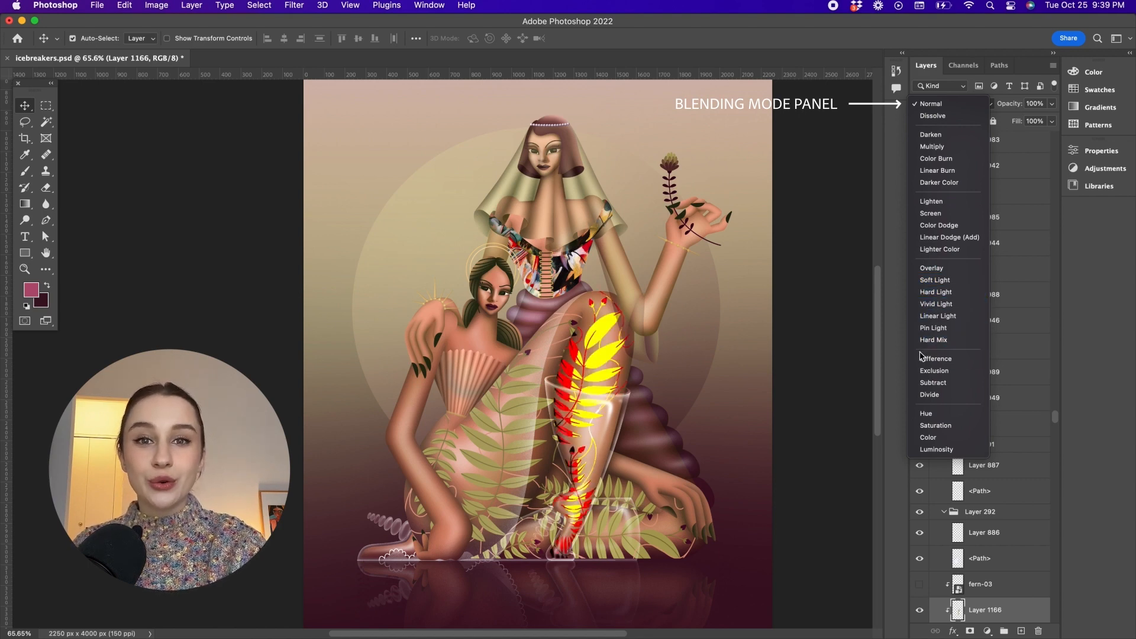
click(932, 146)
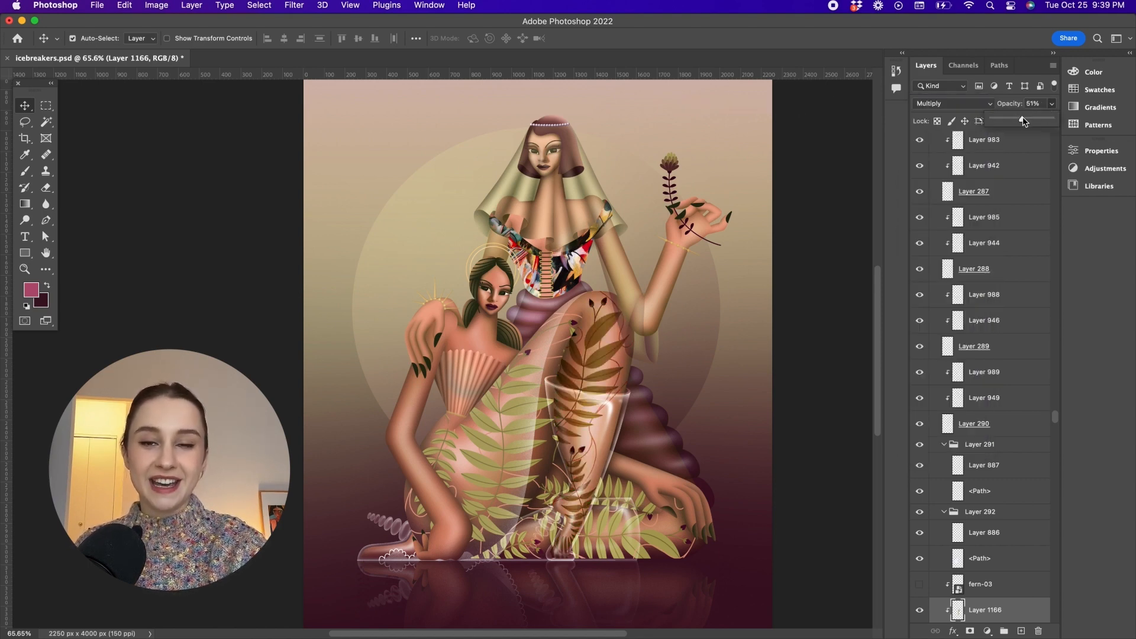
click(952, 103)
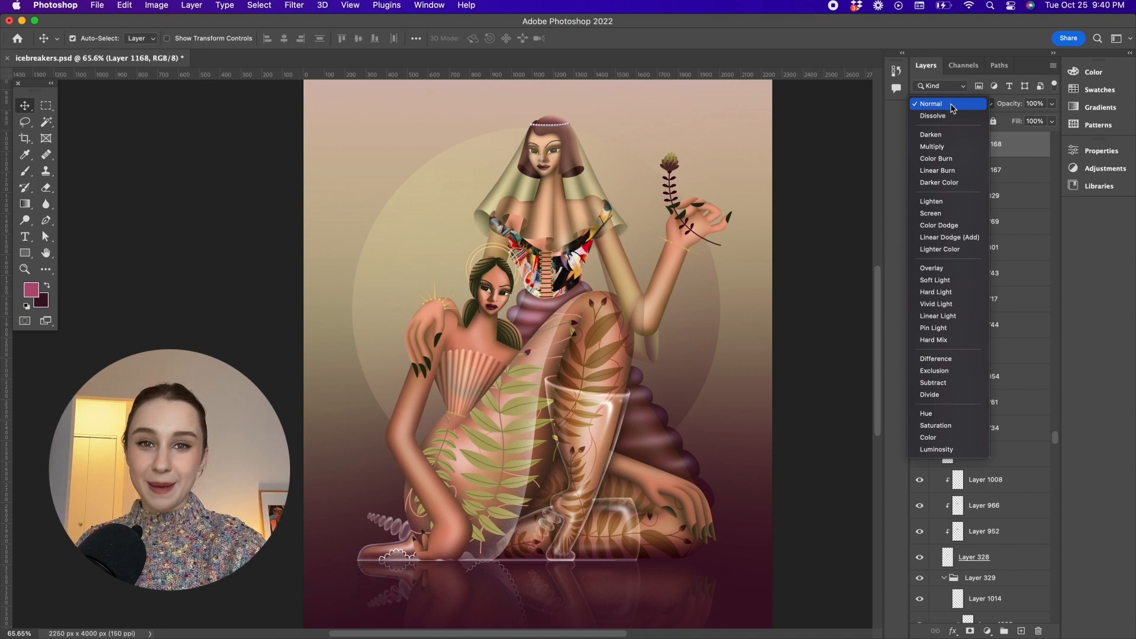
click(933, 147)
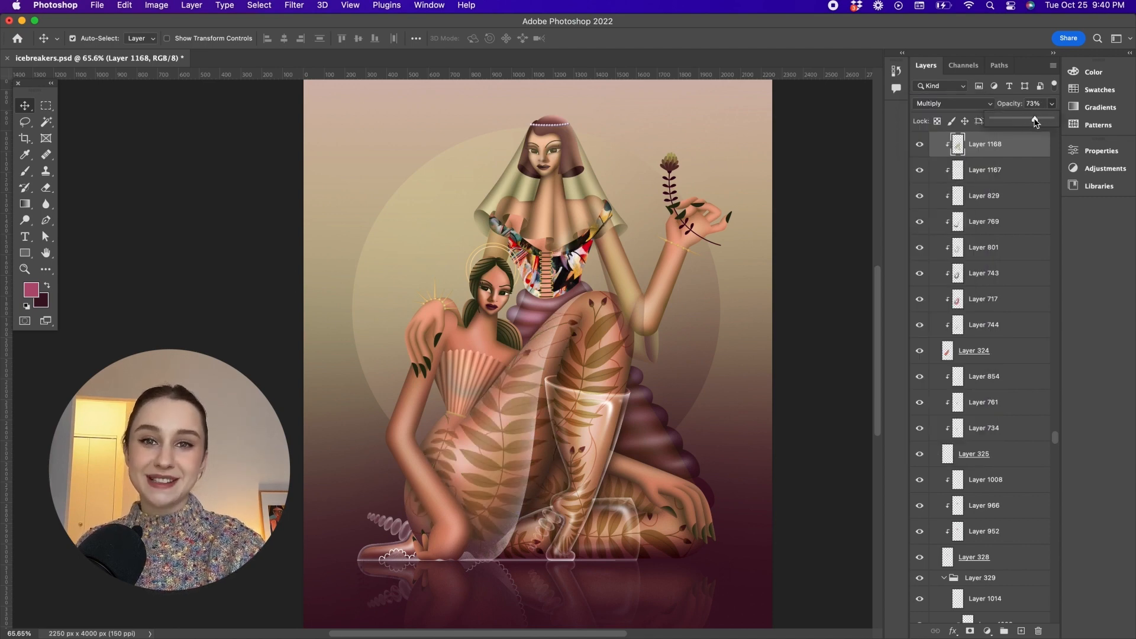